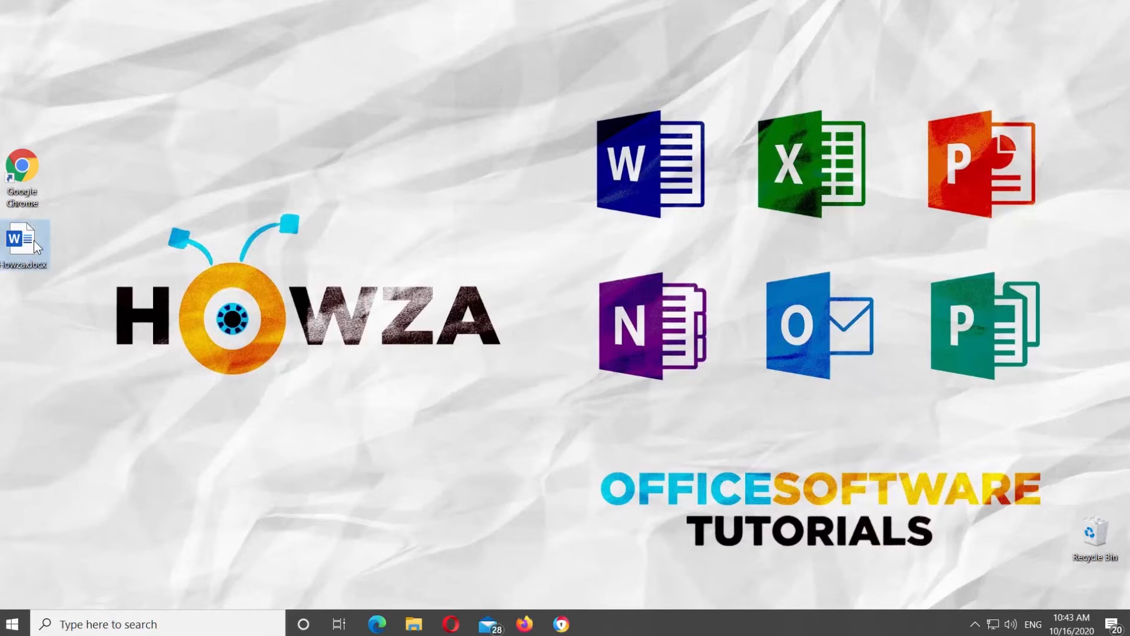
Open Howza.docx from the desktop in Word
double_click(22, 238)
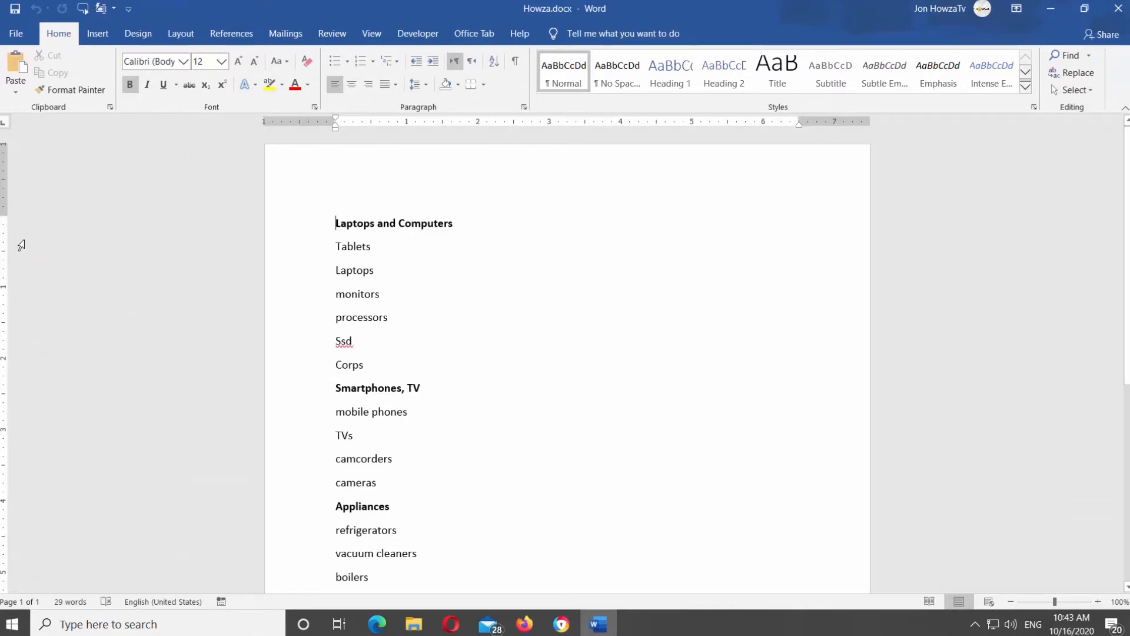
Switch the Howza document to Outline view from the View ribbon
click(371, 33)
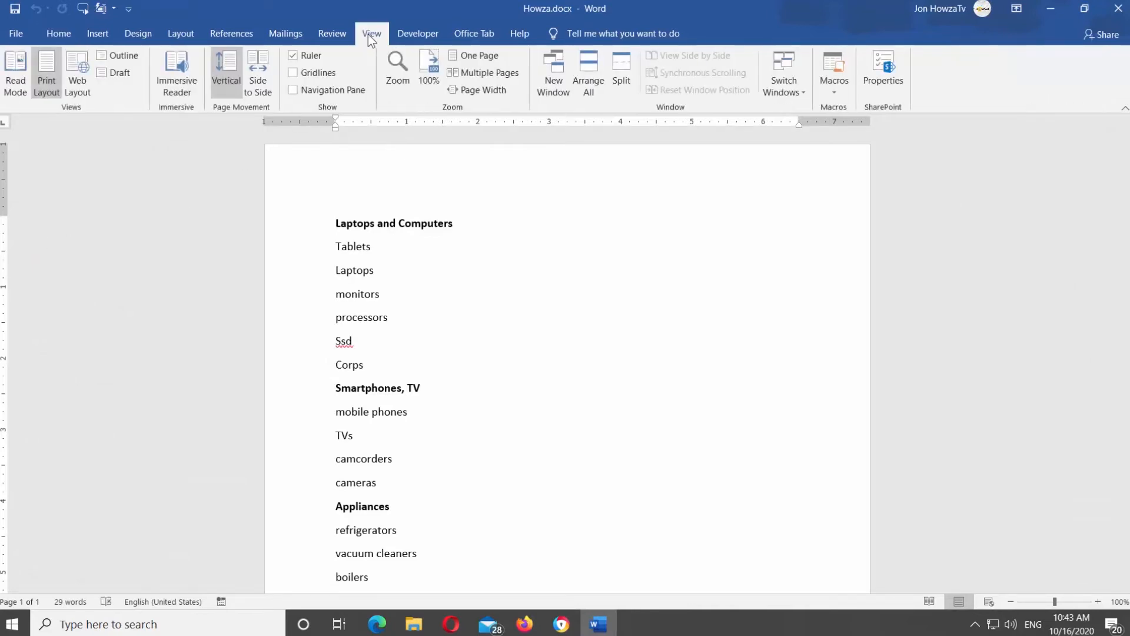
click(124, 56)
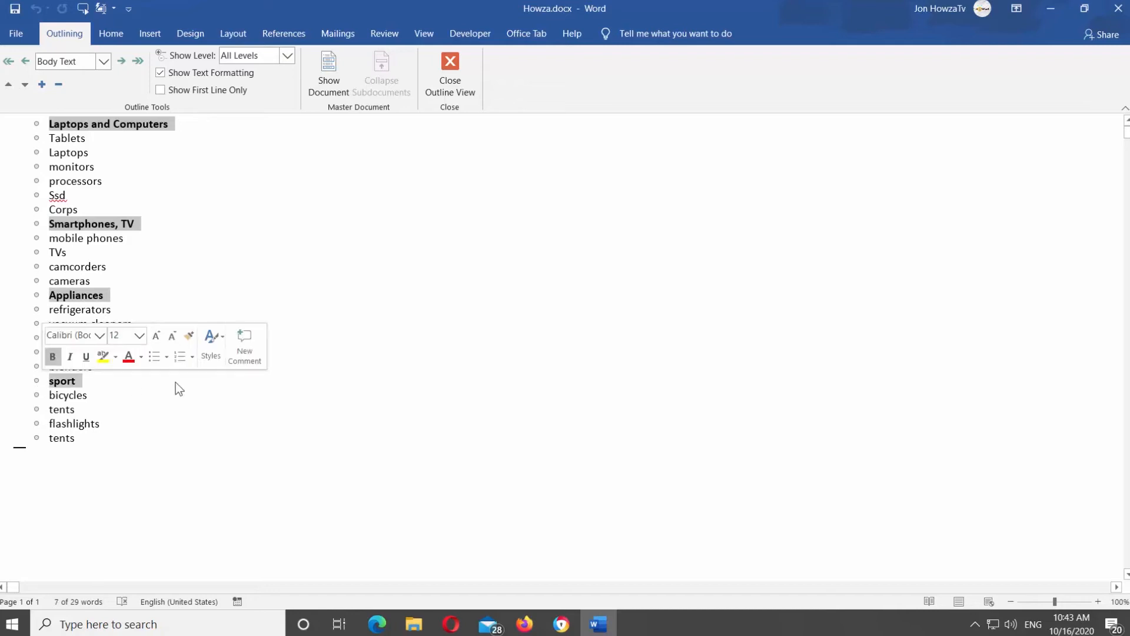
Set the four bold category headings to outline Level 1 and save the document
click(104, 61)
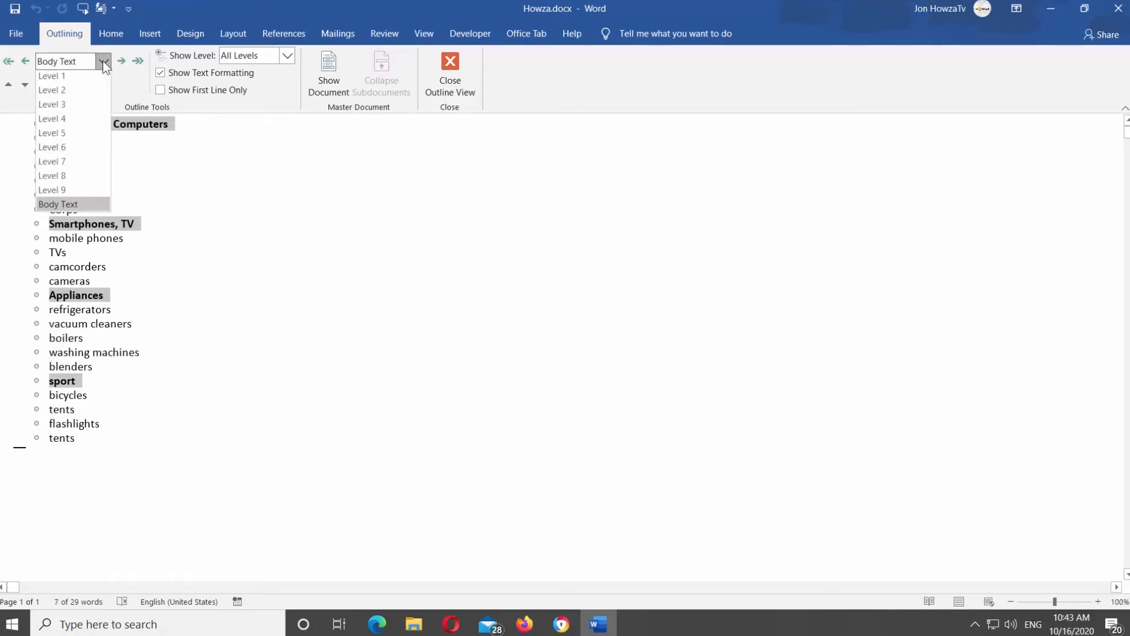
click(51, 76)
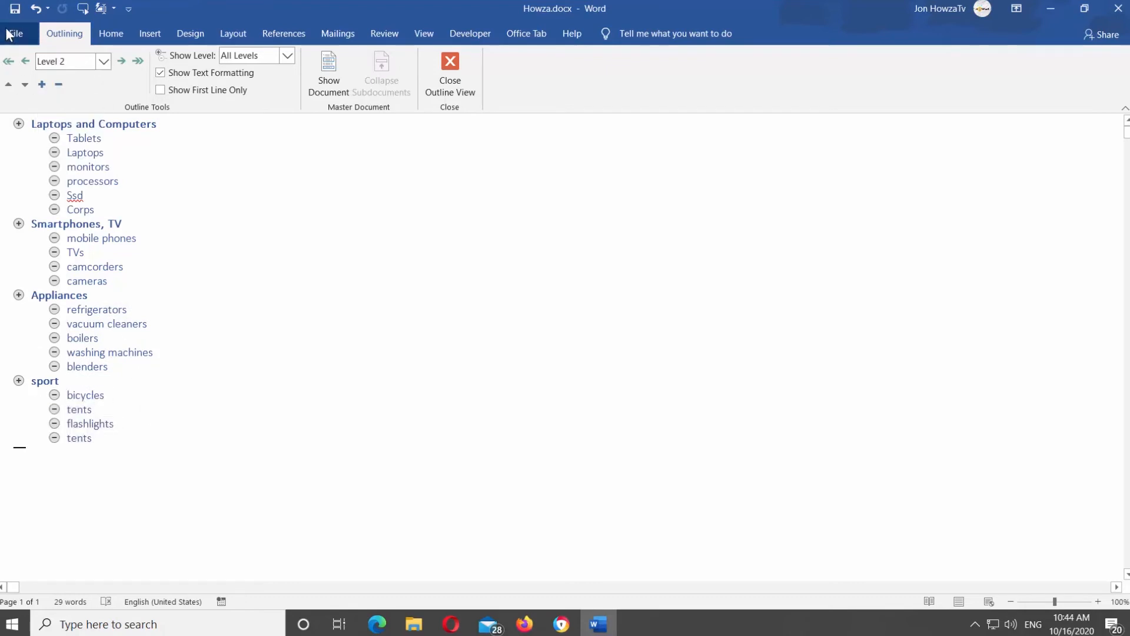
click(14, 33)
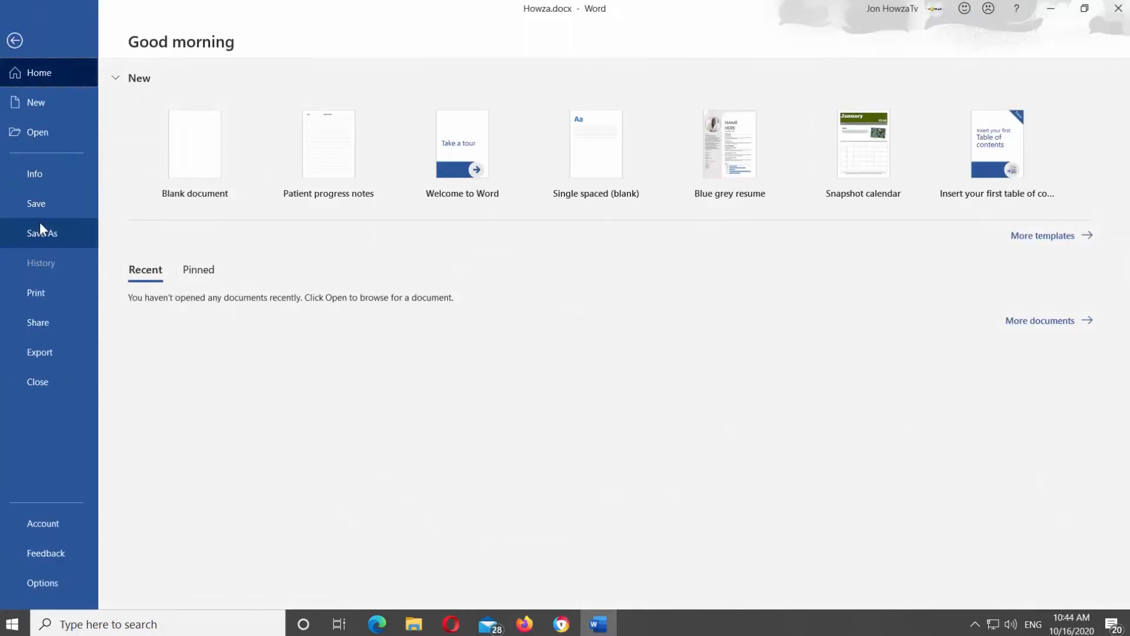
click(15, 40)
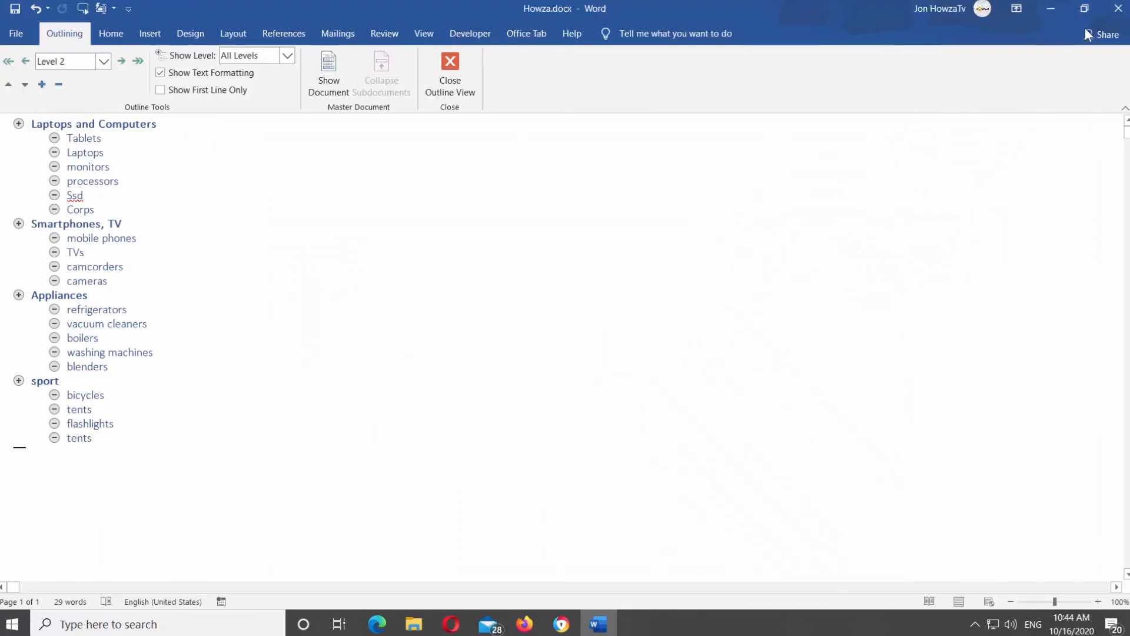
Close Word and search Windows for 'power' to launch PowerPoint
click(1049, 8)
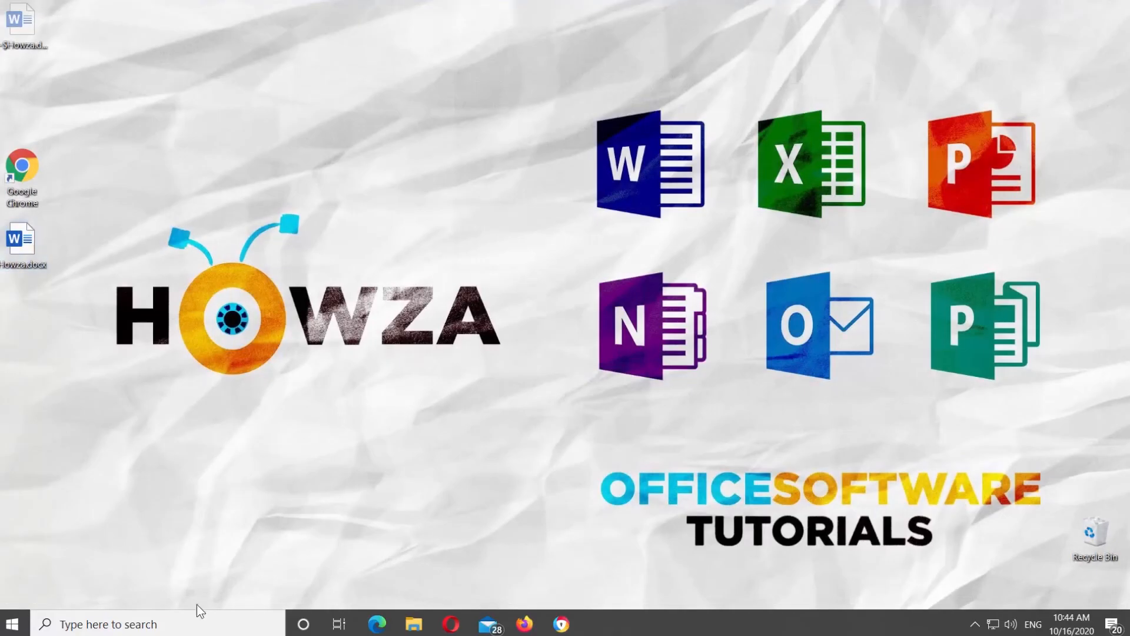
text(power)
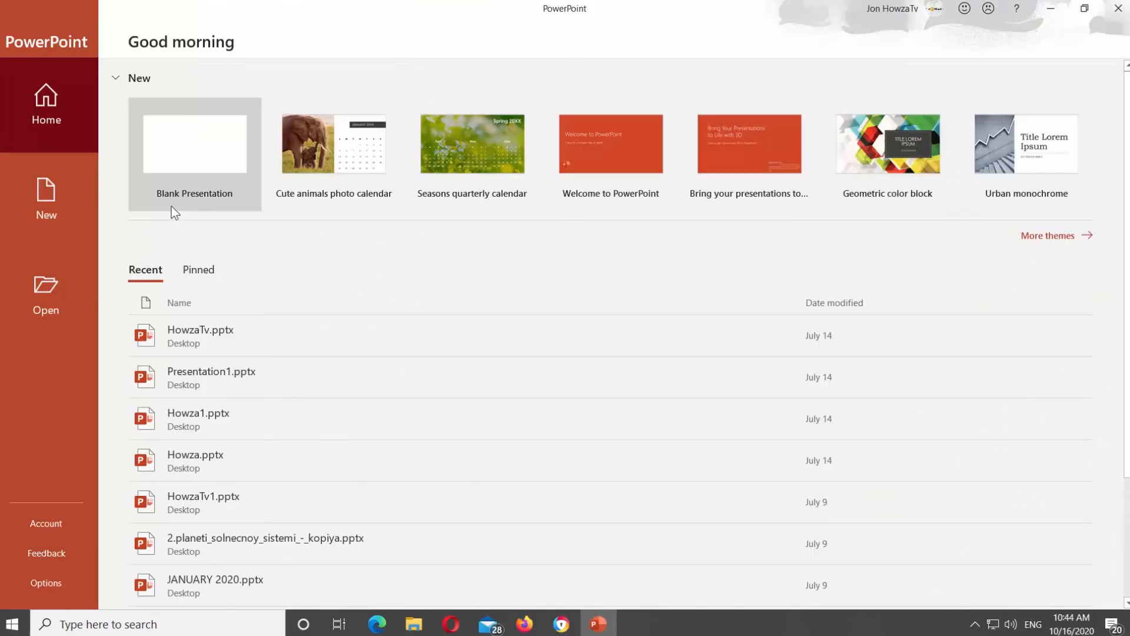
Start a blank presentation, insert slides from the Howza.docx outline on the Desktop, and view slide 3
click(195, 143)
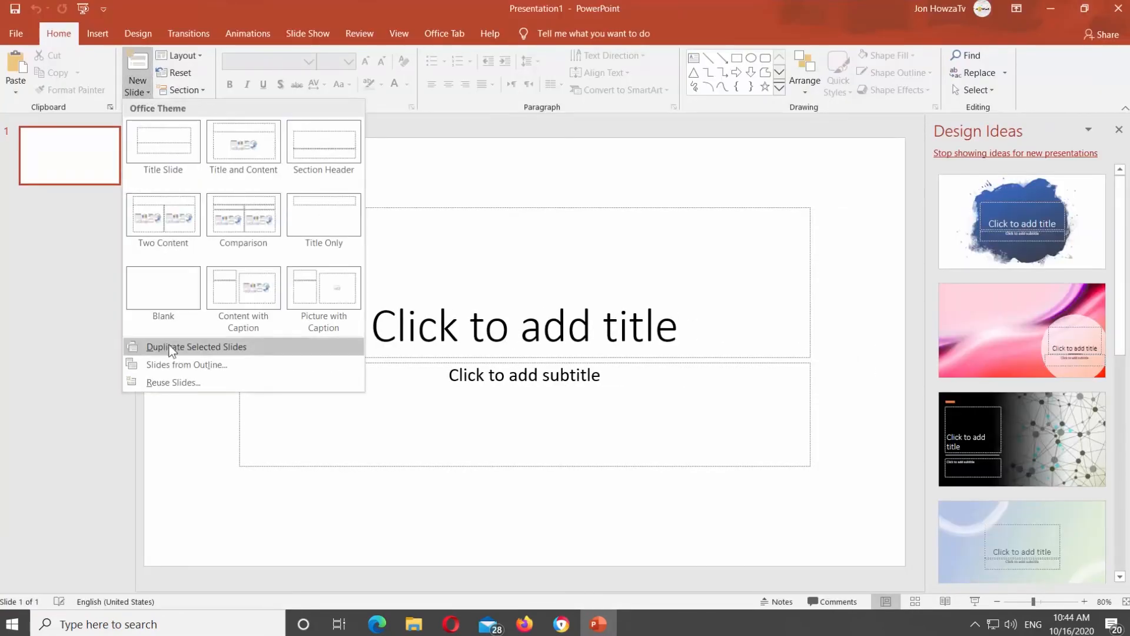
click(186, 365)
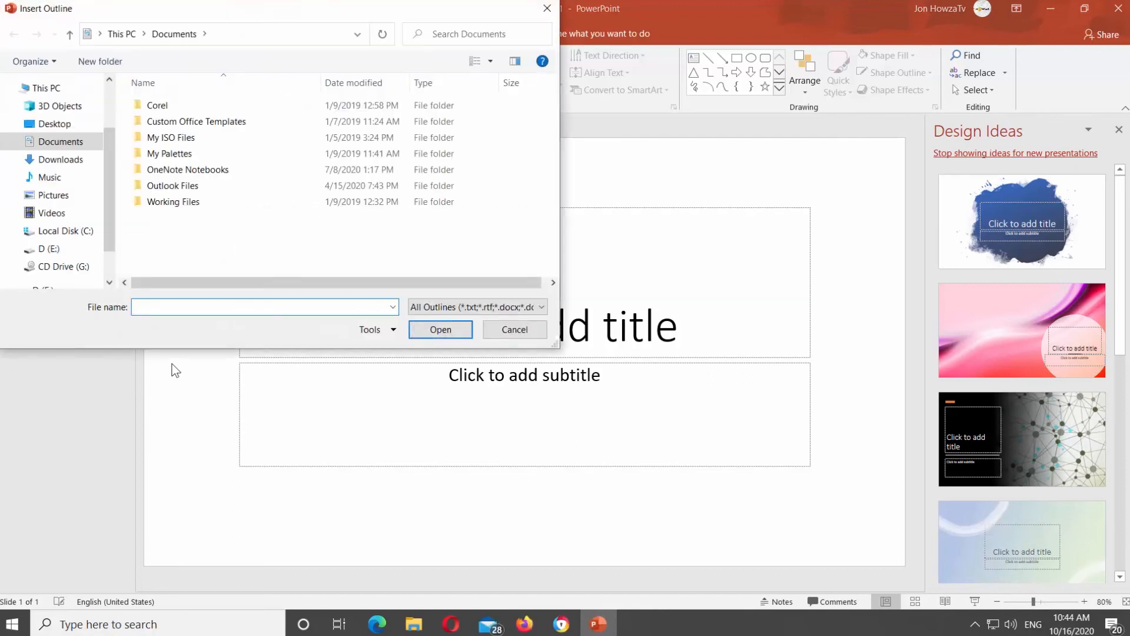
click(55, 124)
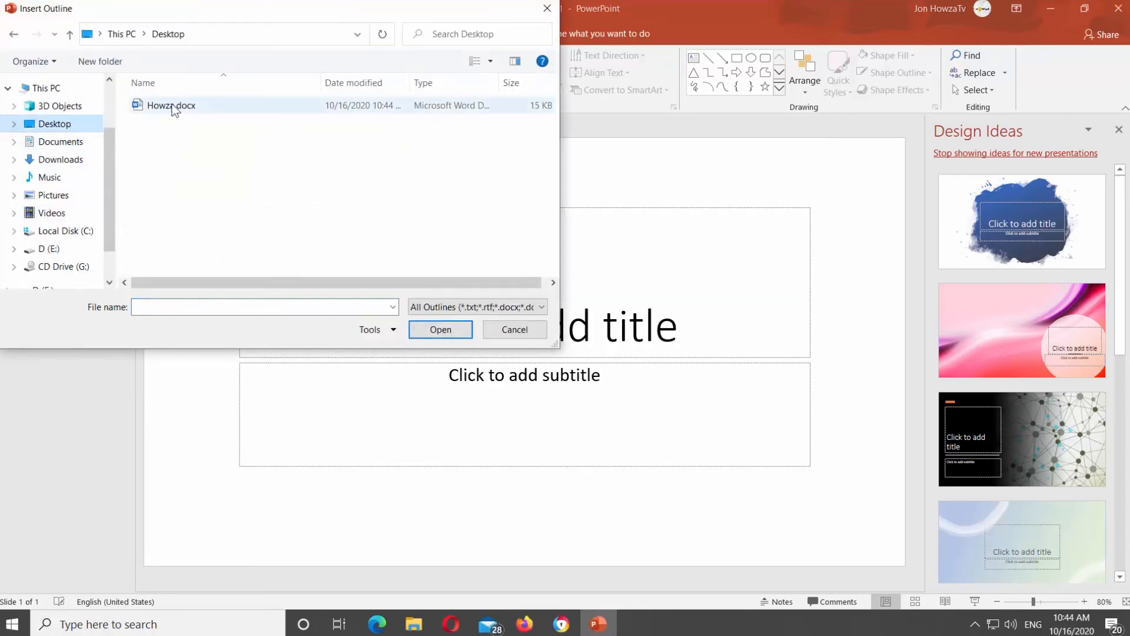
click(441, 329)
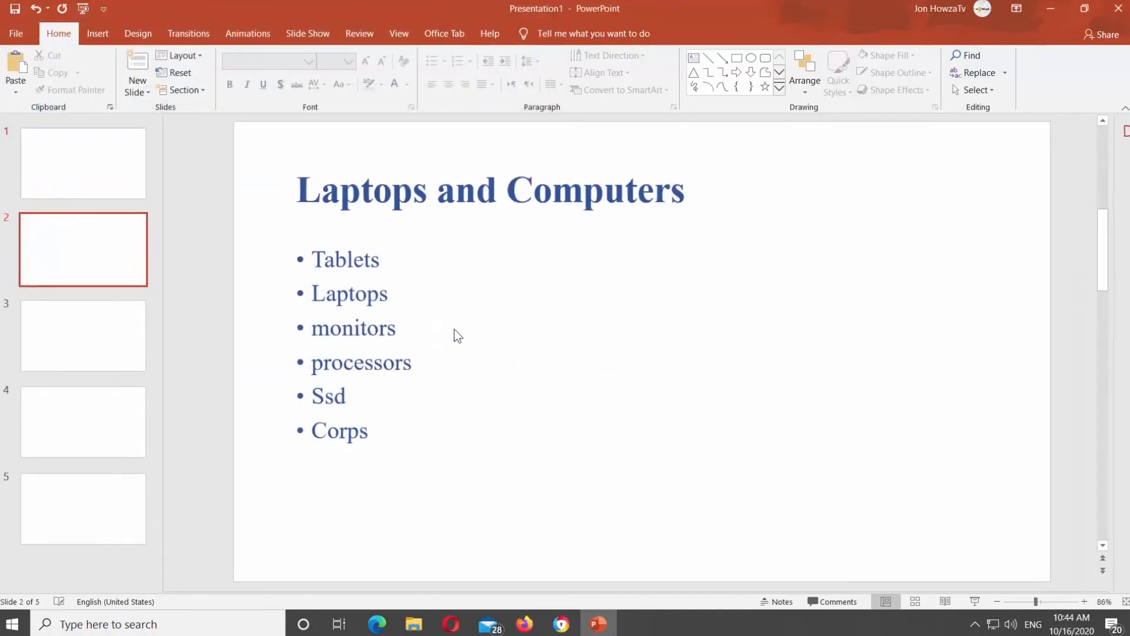
click(84, 341)
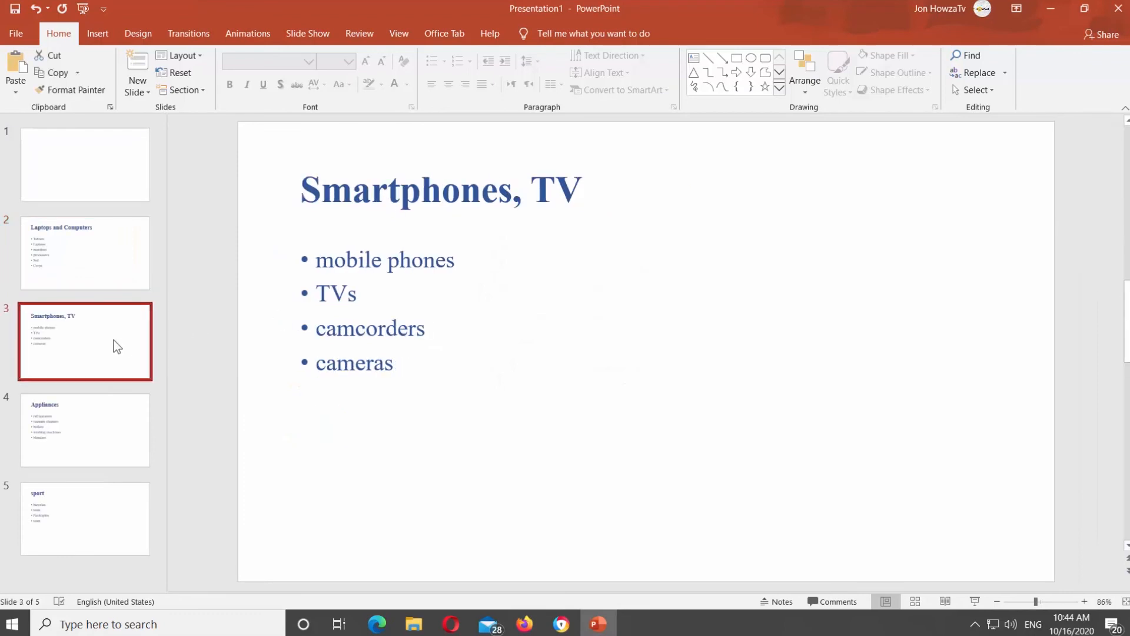